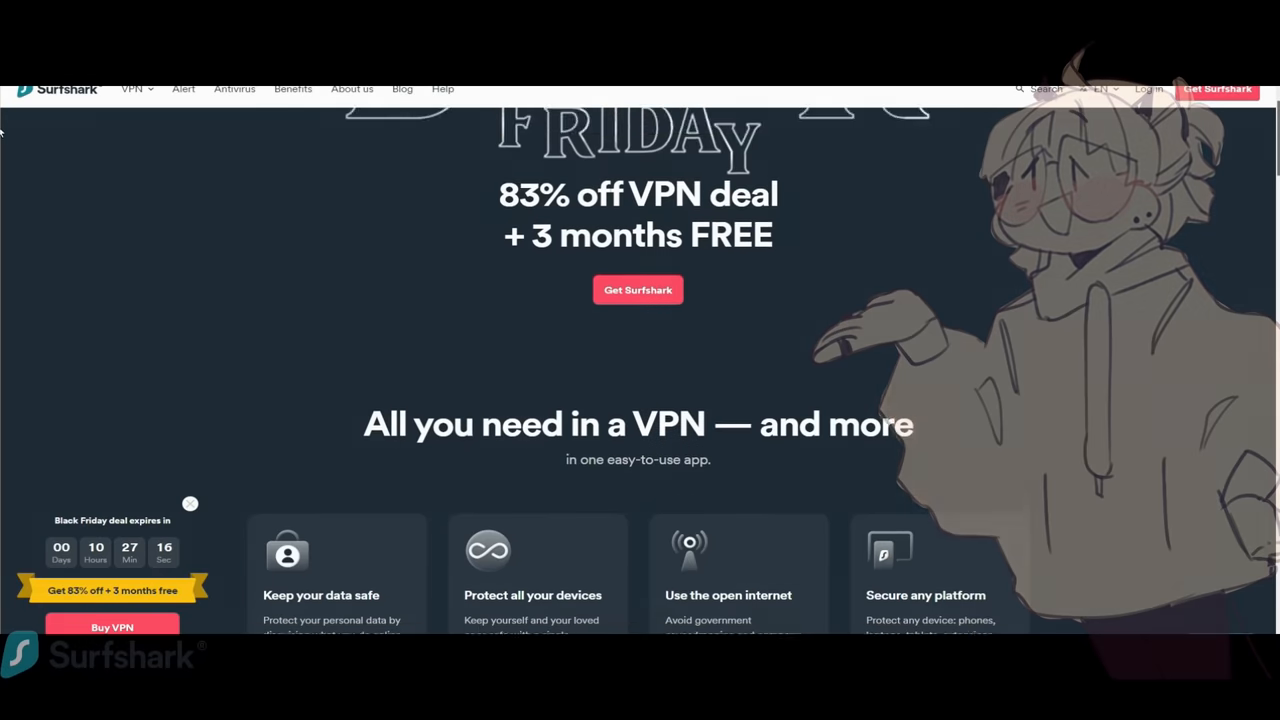
scroll(up, 3)
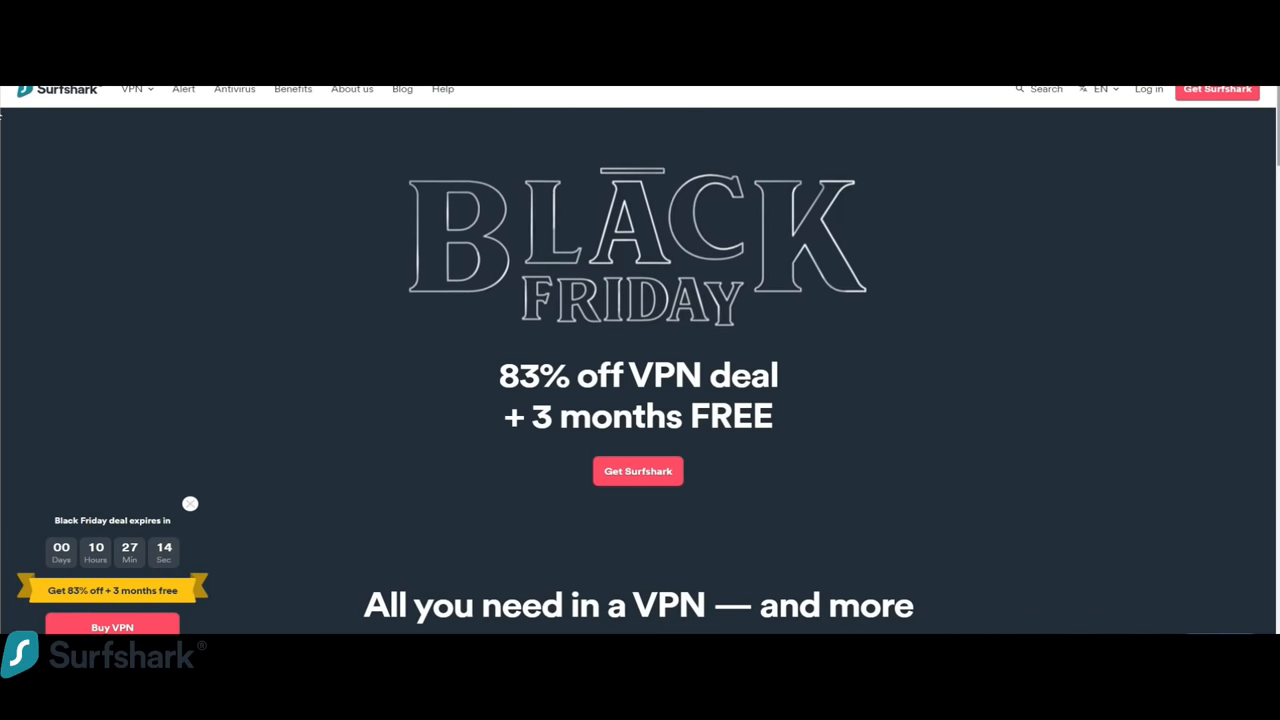
scroll(down, 3)
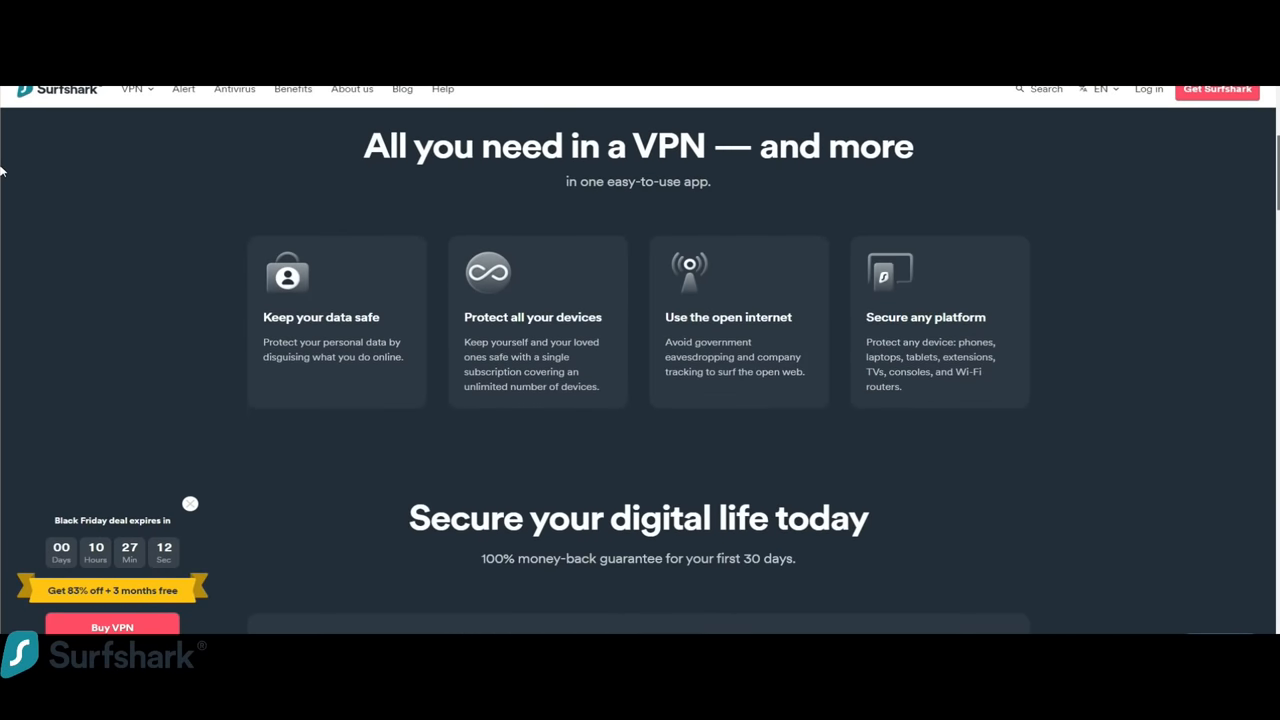
scroll(down, 3)
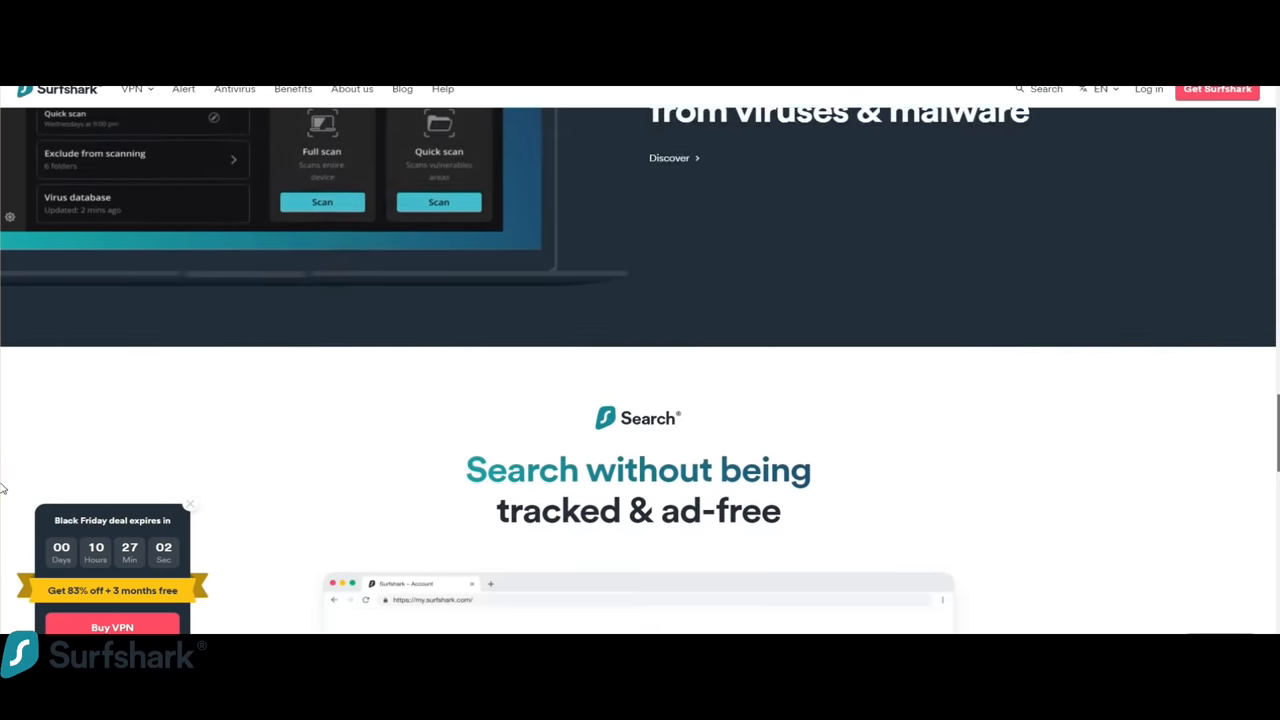
scroll(down, 3)
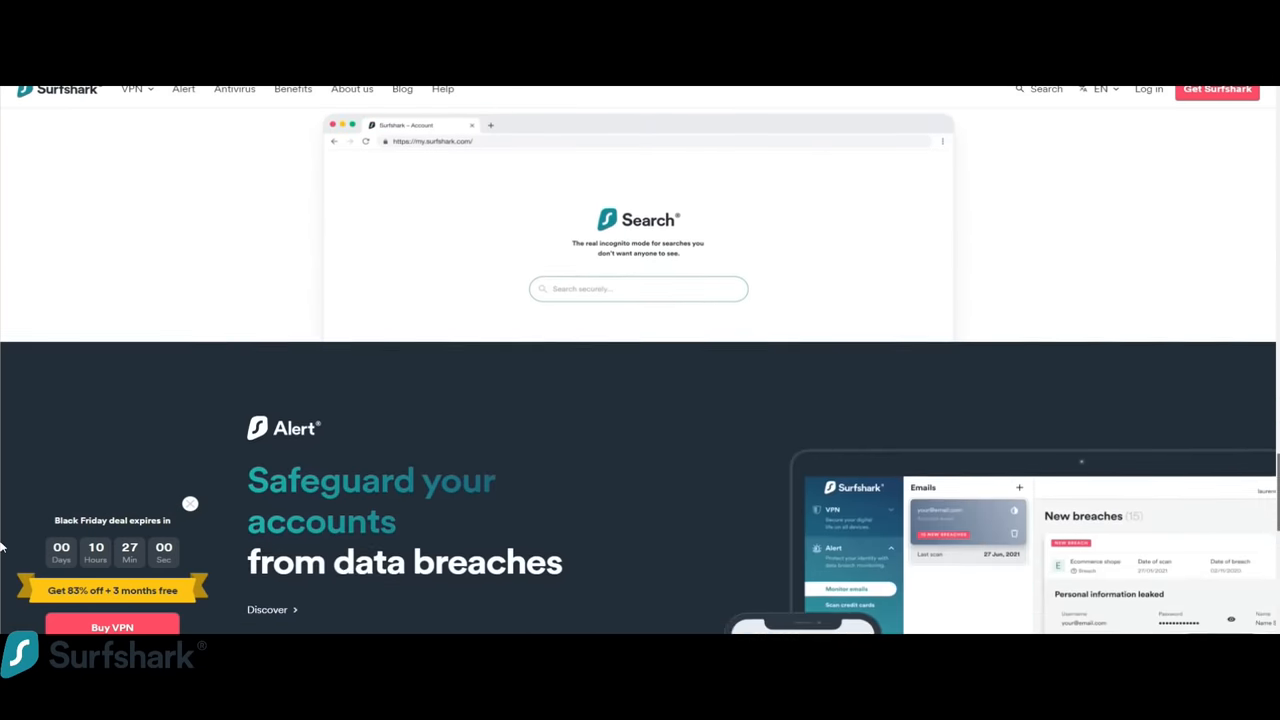
scroll(down, 3)
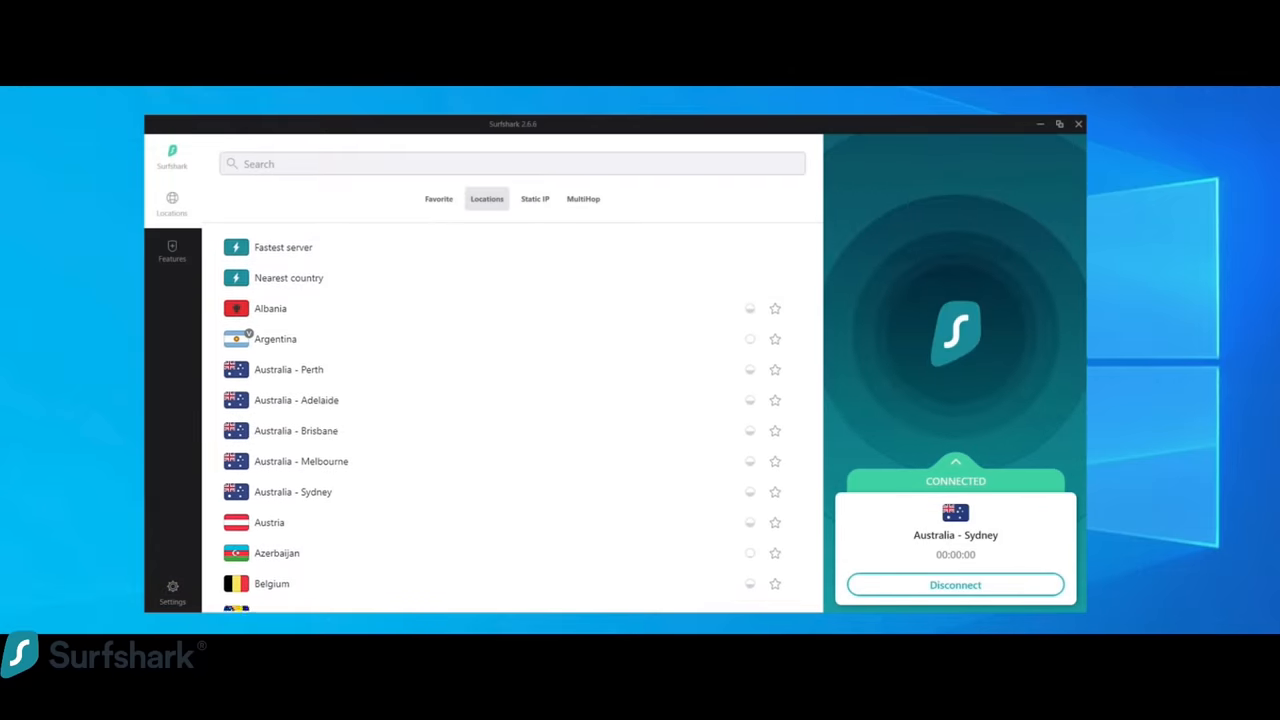
scroll(down, 3)
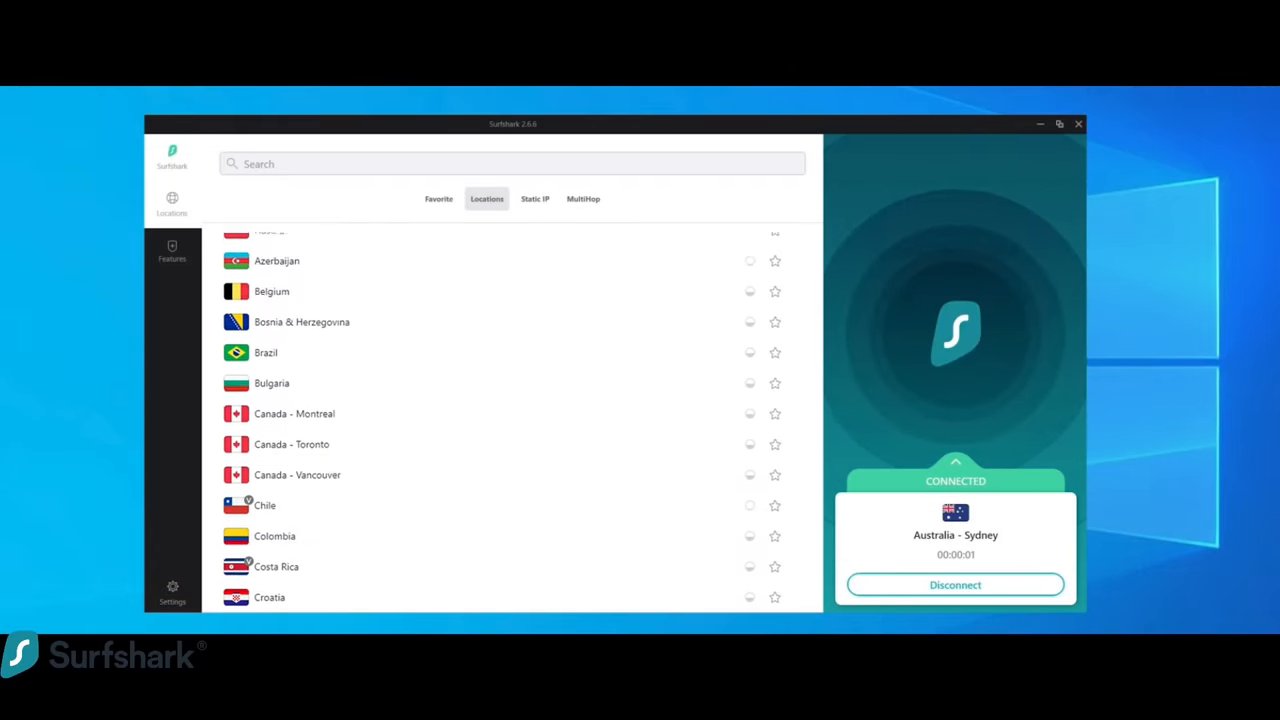
scroll(down, 3)
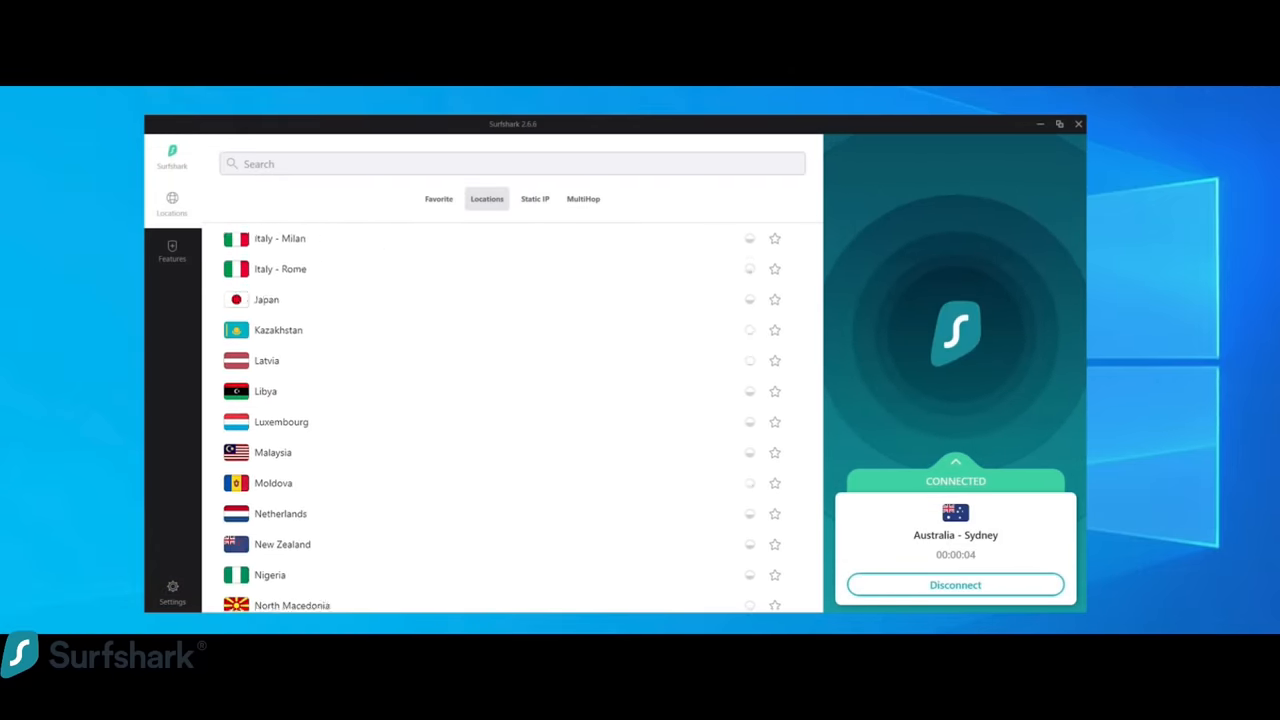
scroll(down, 3)
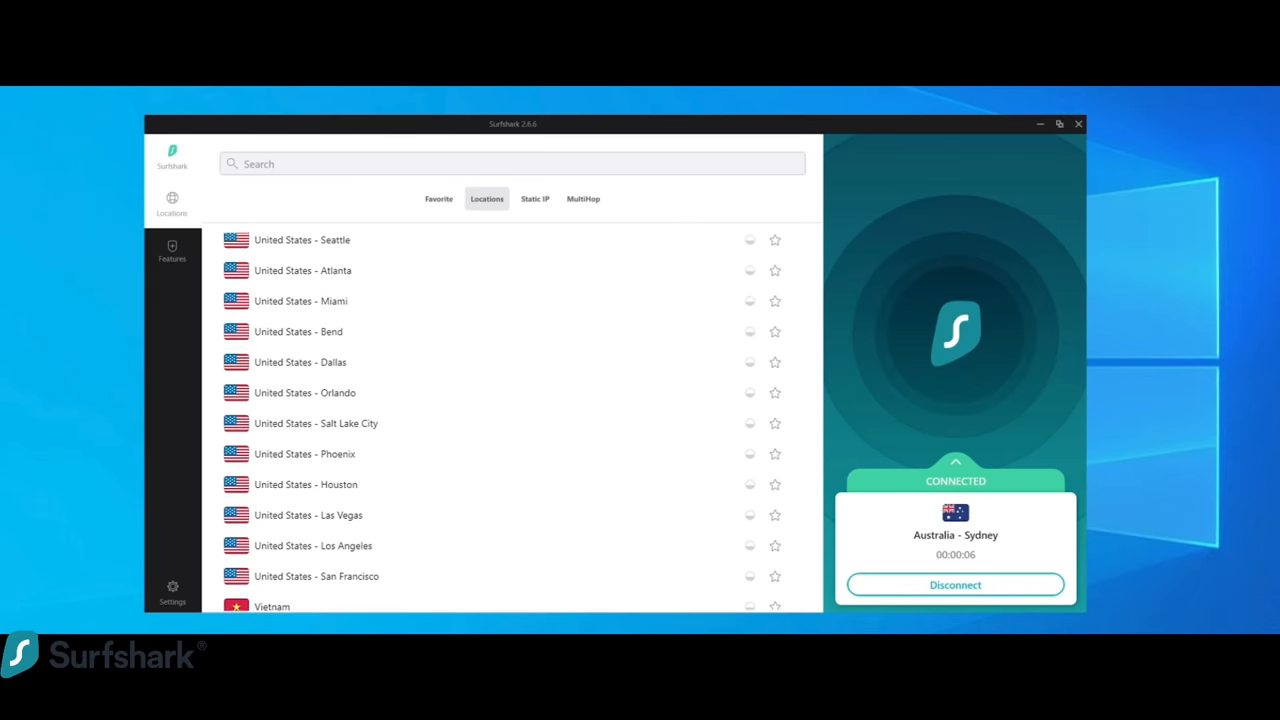